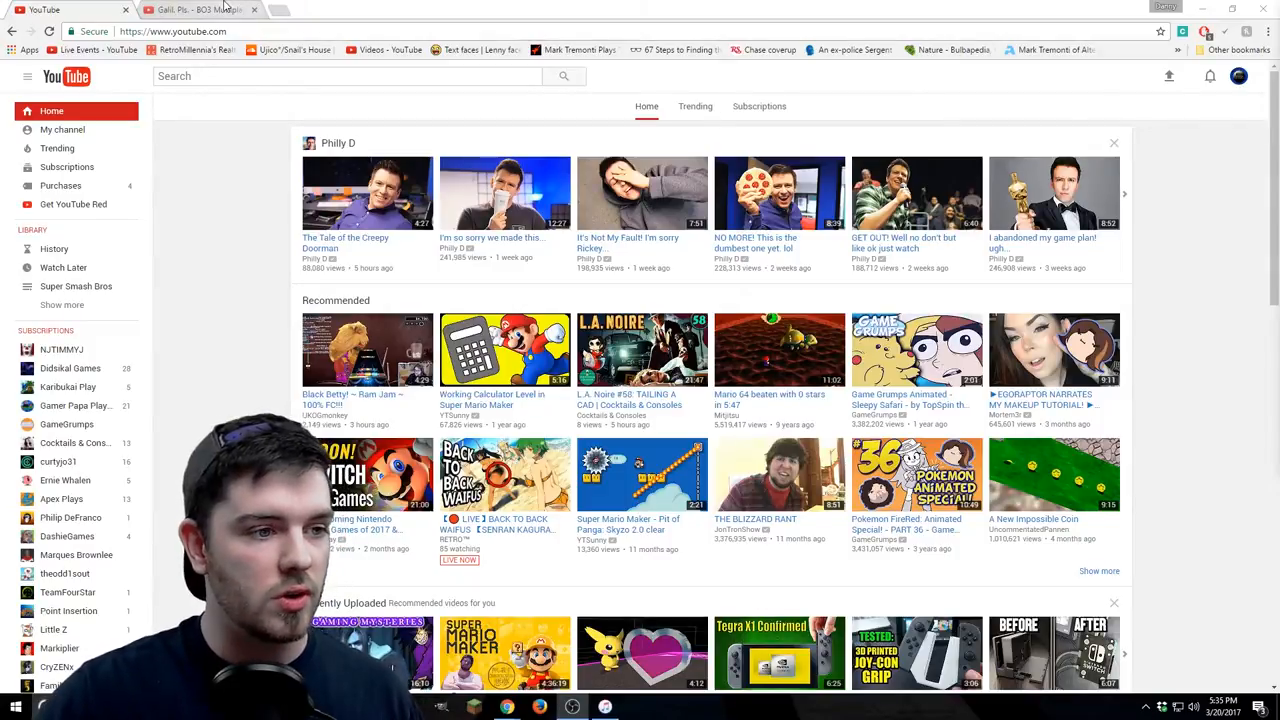
Open the Retro Millennia LIVE BO3 multiplayer video from the home page.
{"action": "left_click", "coordinate": [200, 8]}
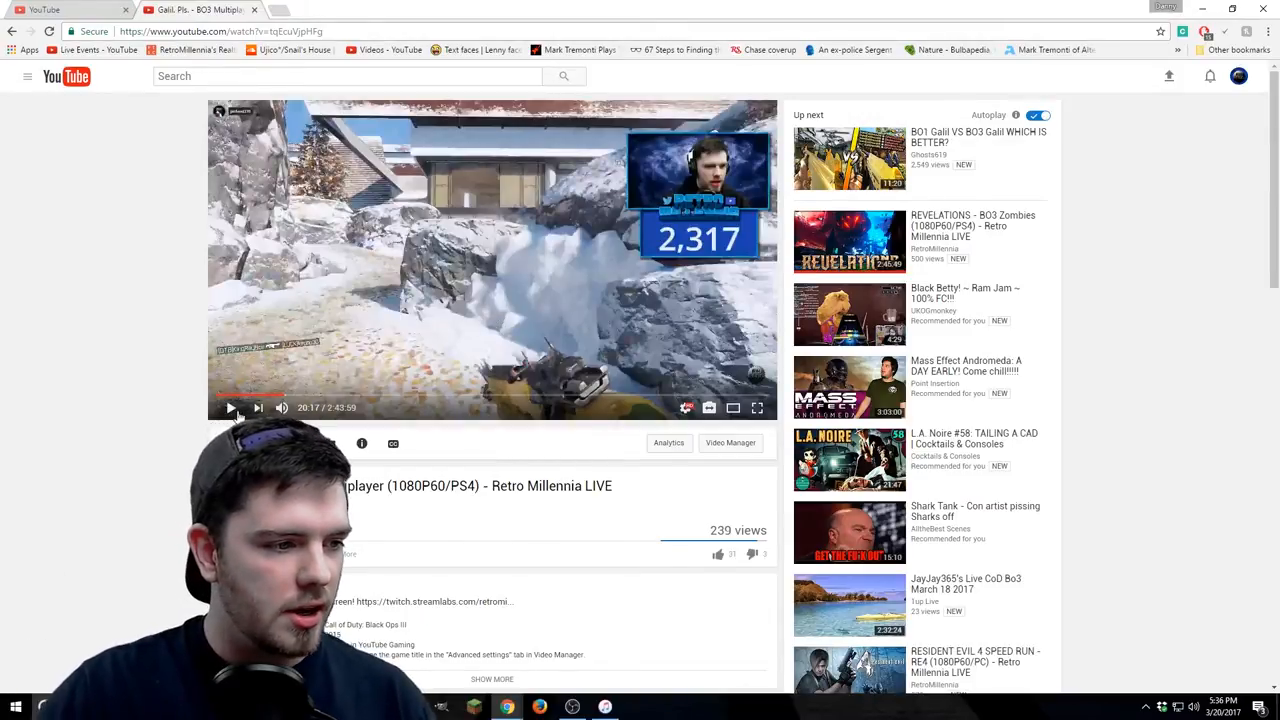
Pause the stream recording and switch the player to the second camera view.
{"action": "left_click", "coordinate": [230, 408]}
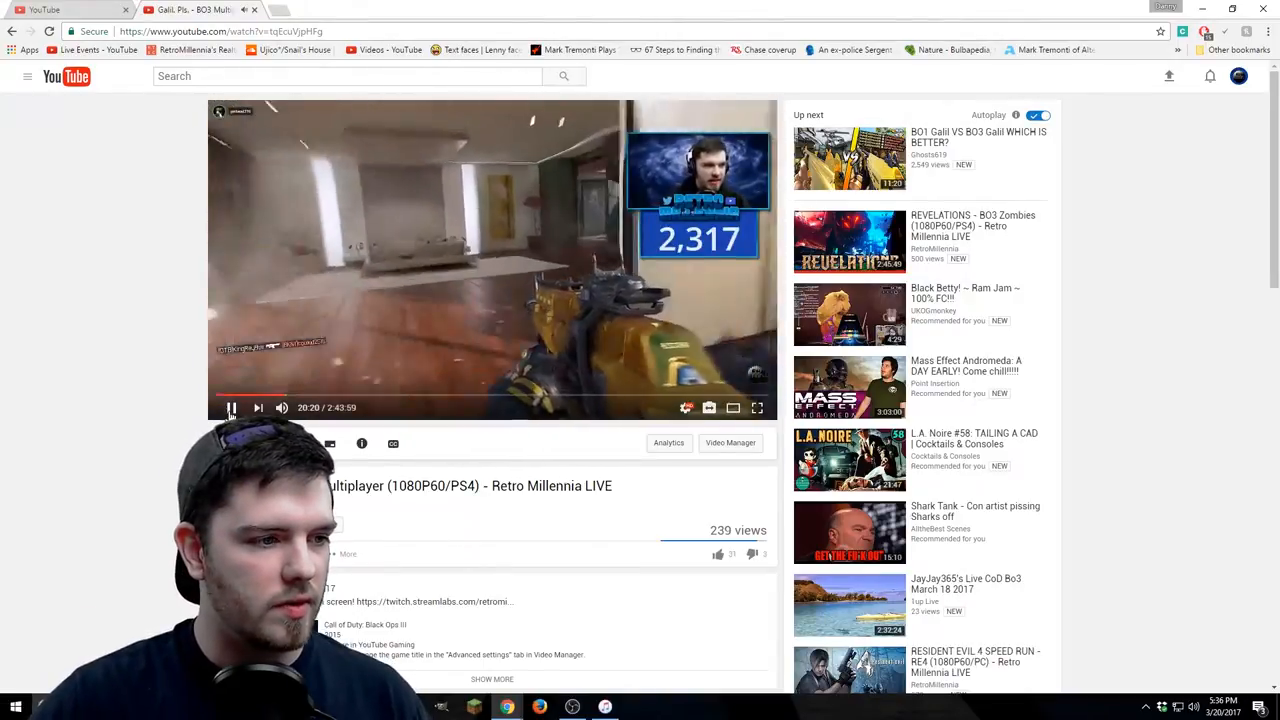
{"action": "left_click", "coordinate": [230, 408]}
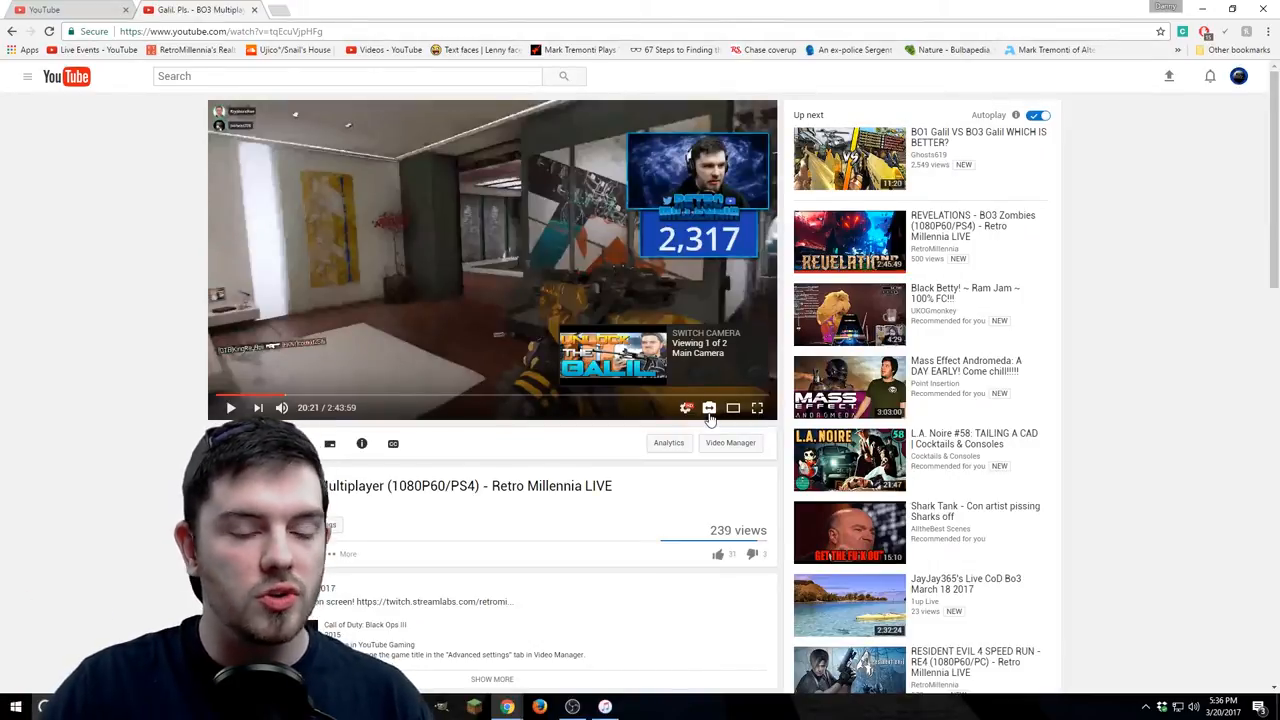
{"action": "left_click", "coordinate": [710, 408]}
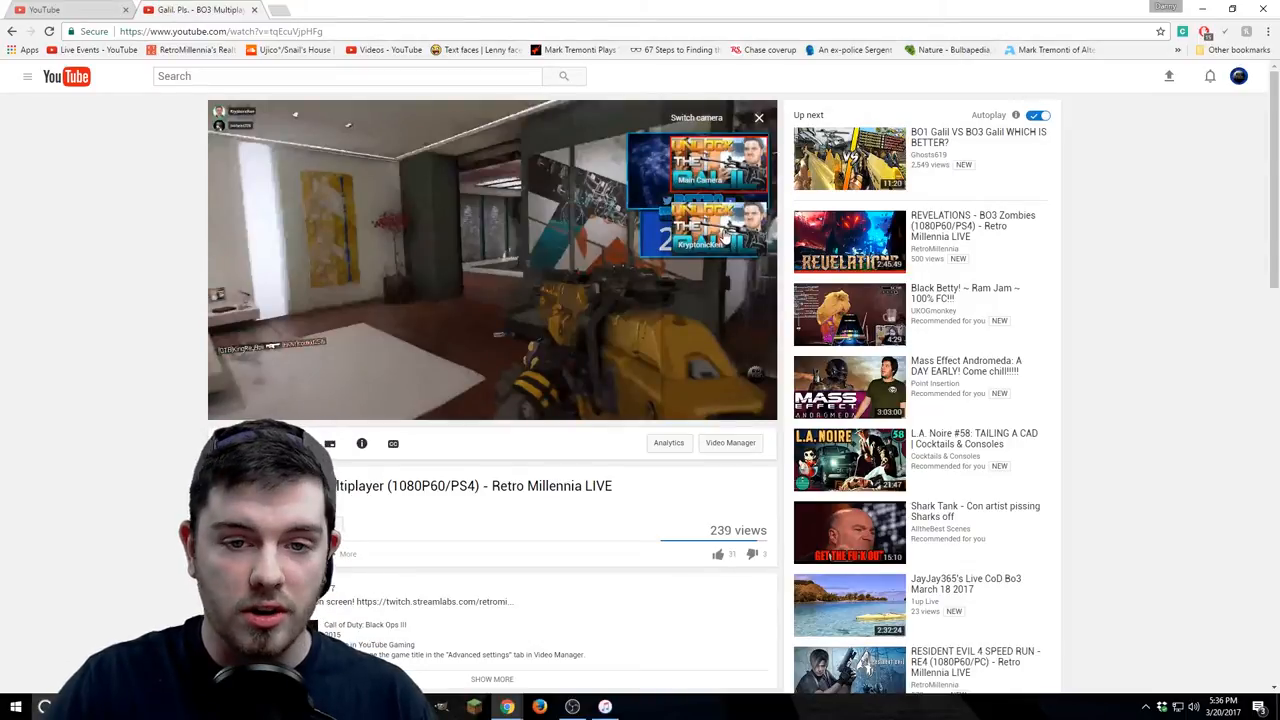
{"action": "left_click", "coordinate": [718, 230]}
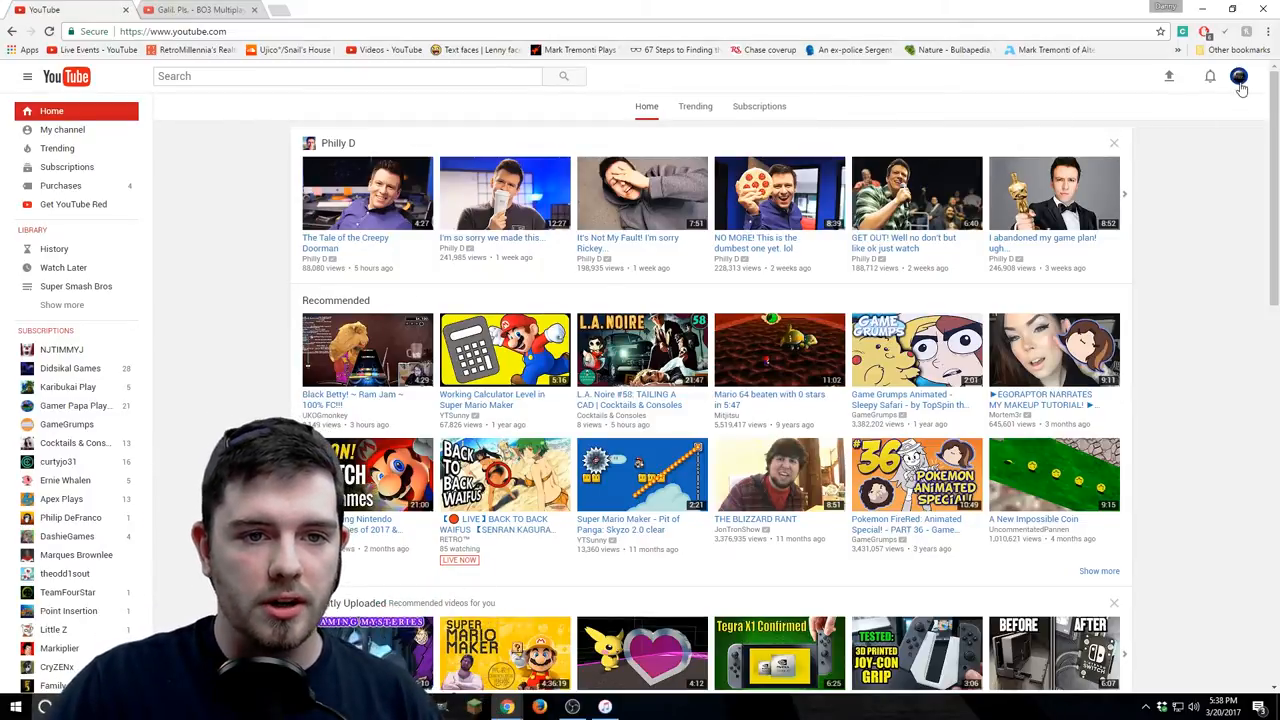
Go from the account menu to Creator Studio's Live Streaming dashboard.
{"action": "left_click", "coordinate": [1240, 76]}
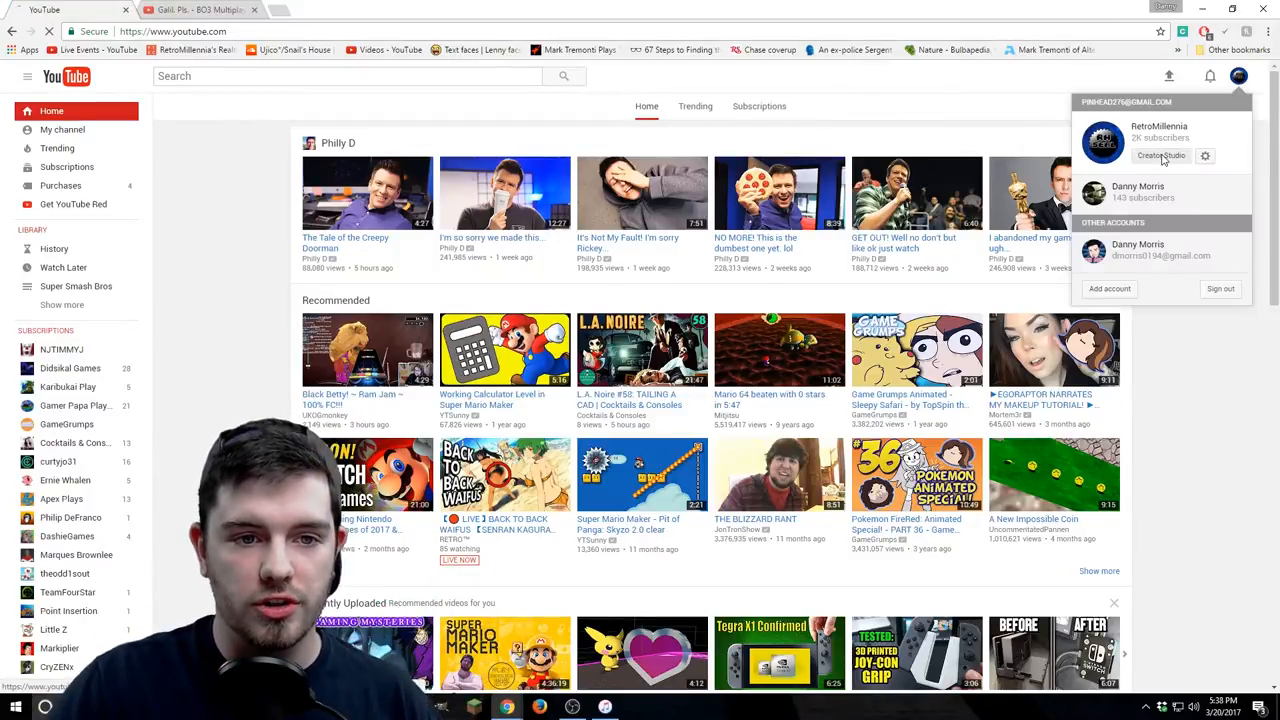
{"action": "left_click", "coordinate": [1162, 156]}
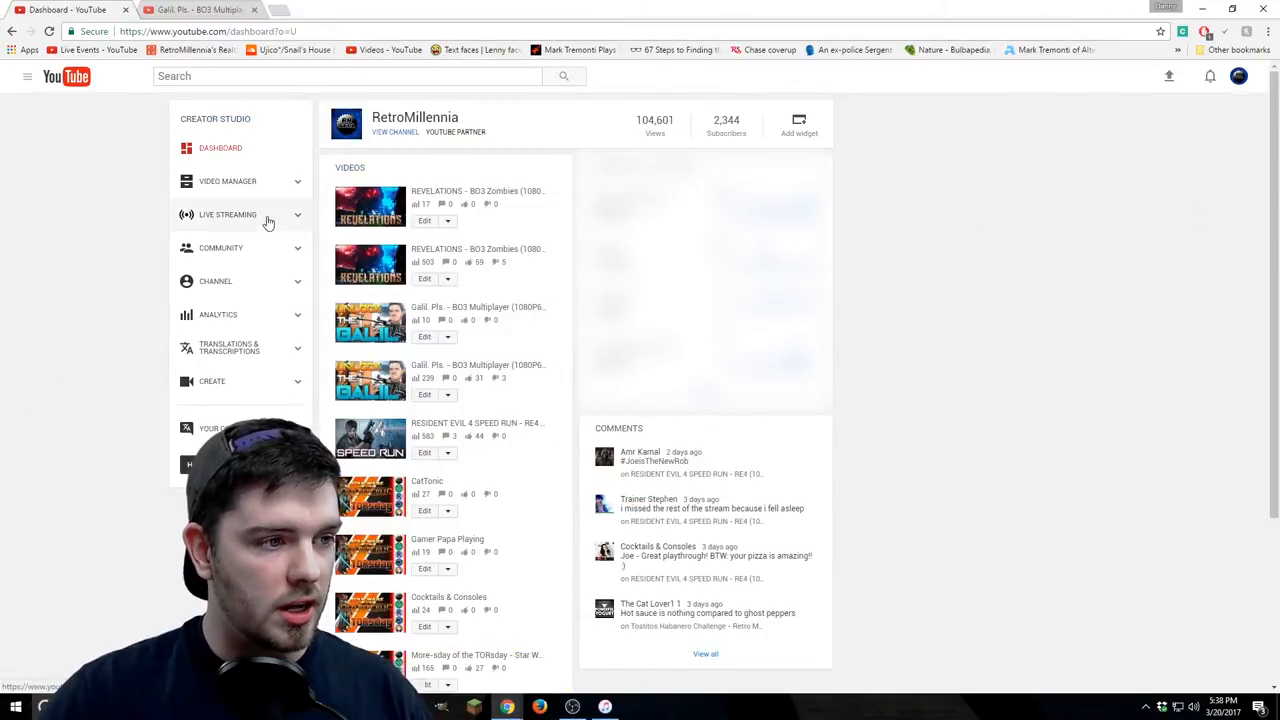
{"action": "left_click", "coordinate": [228, 214]}
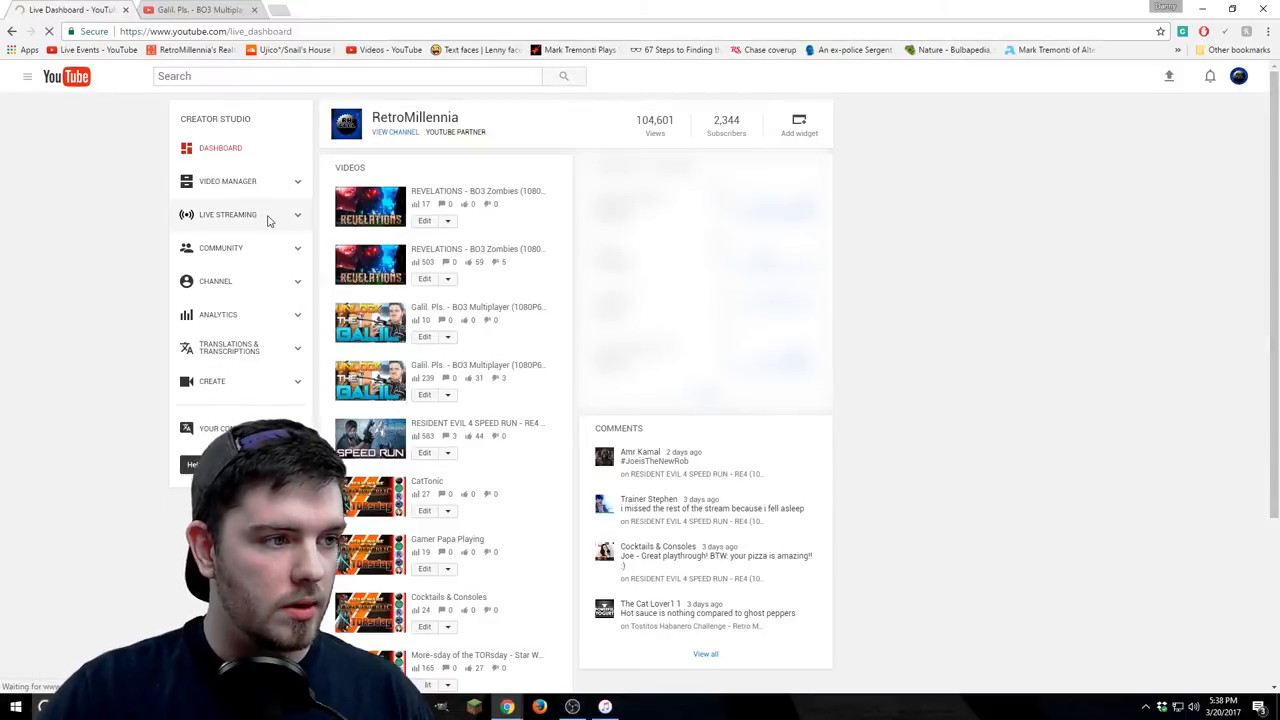
{"action": "left_click", "coordinate": [228, 214]}
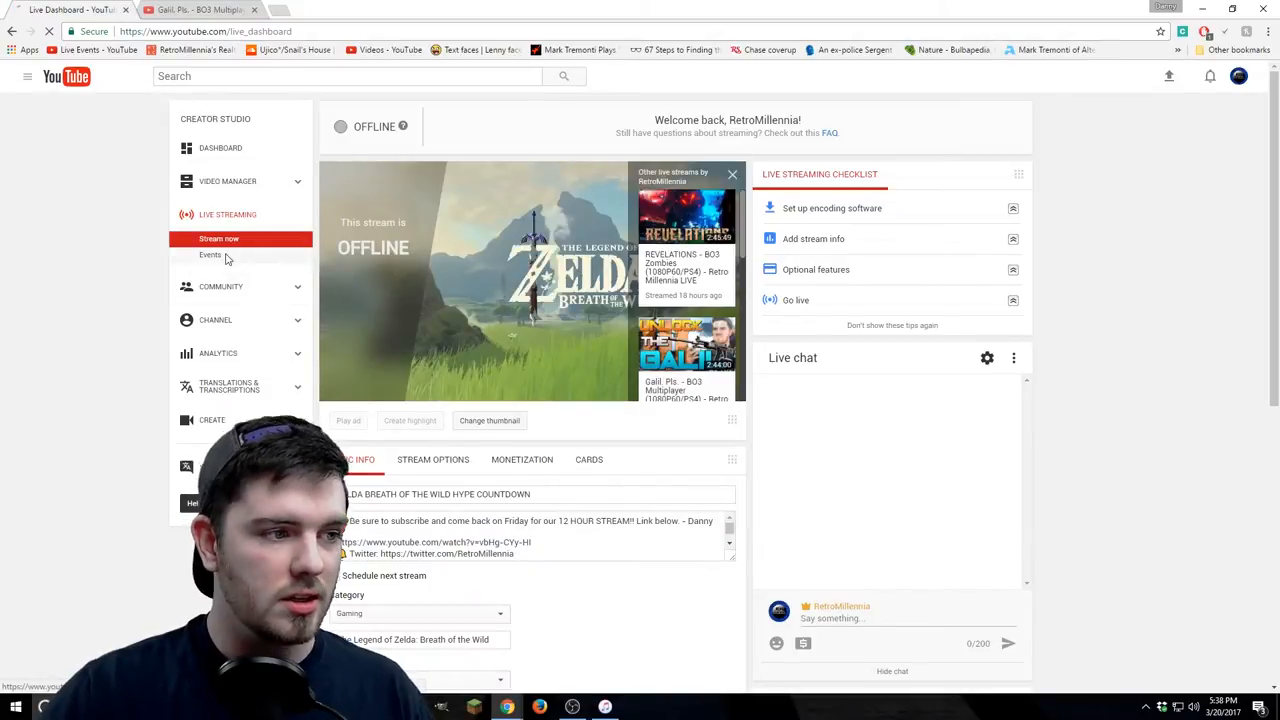
From the Events list, start editing the upcoming 'test' live event.
{"action": "left_click", "coordinate": [210, 254]}
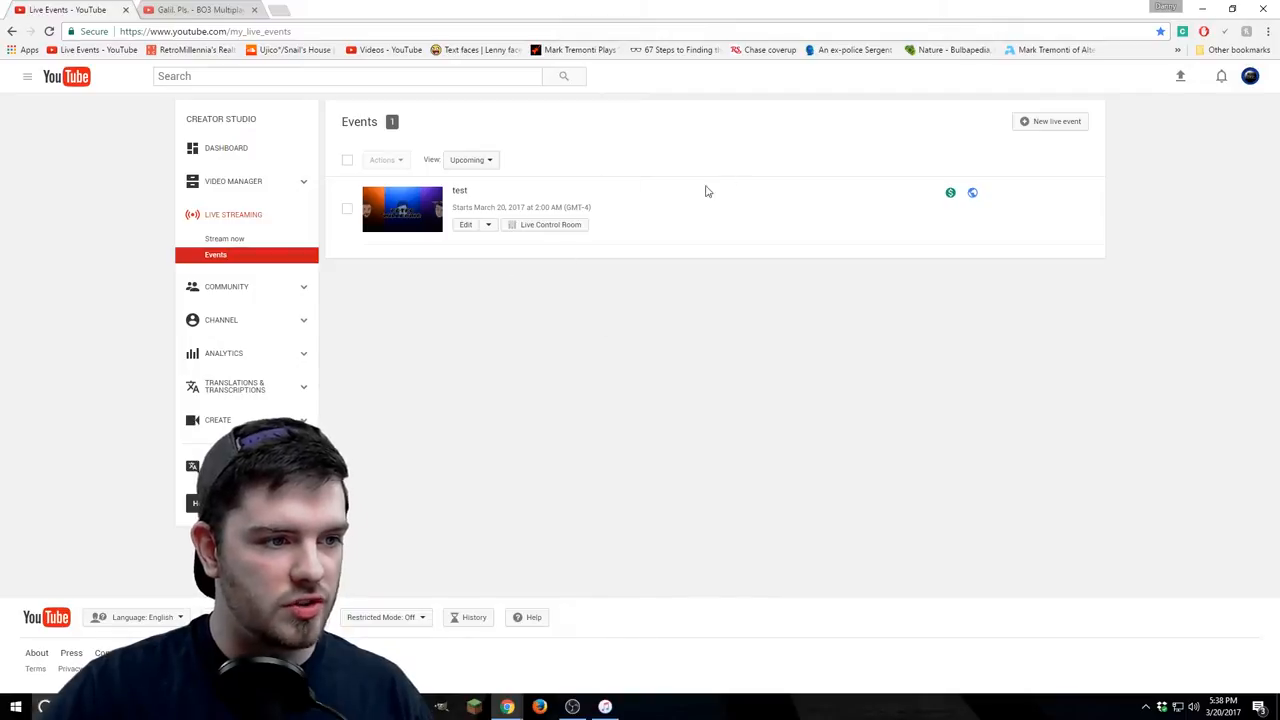
{"action": "mouse_move", "coordinate": [656, 334]}
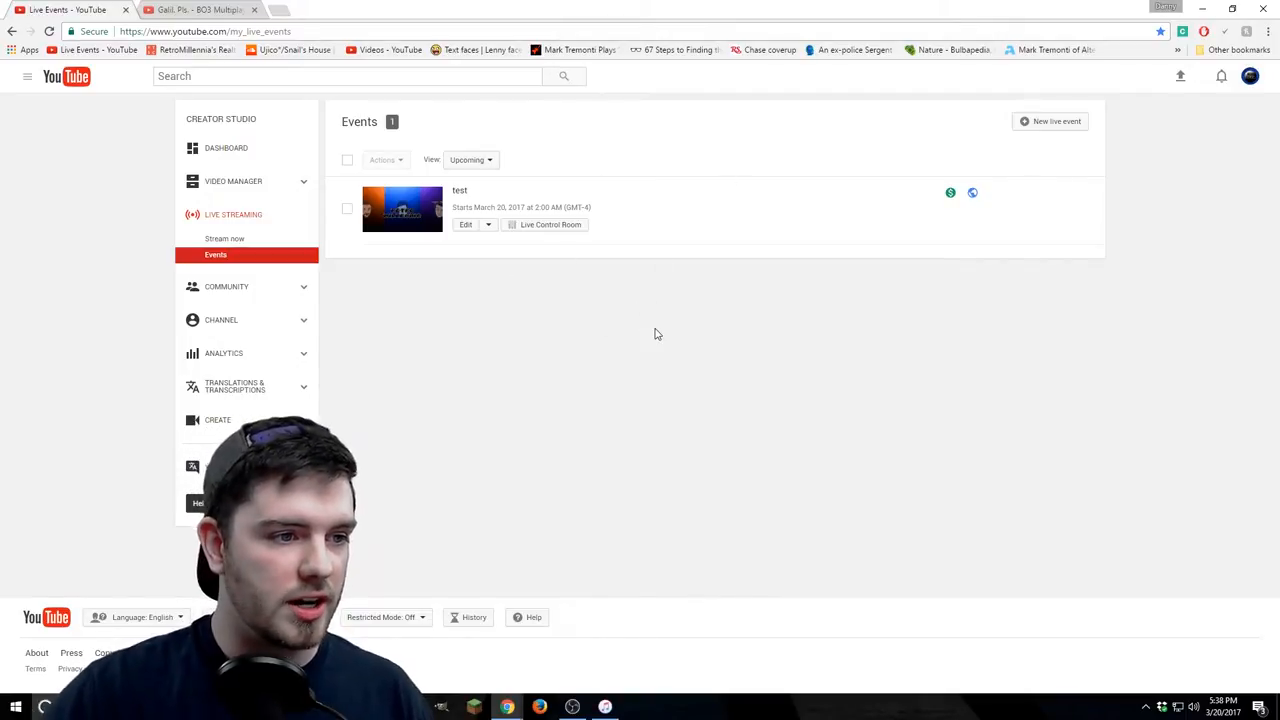
{"action": "mouse_move", "coordinate": [458, 236]}
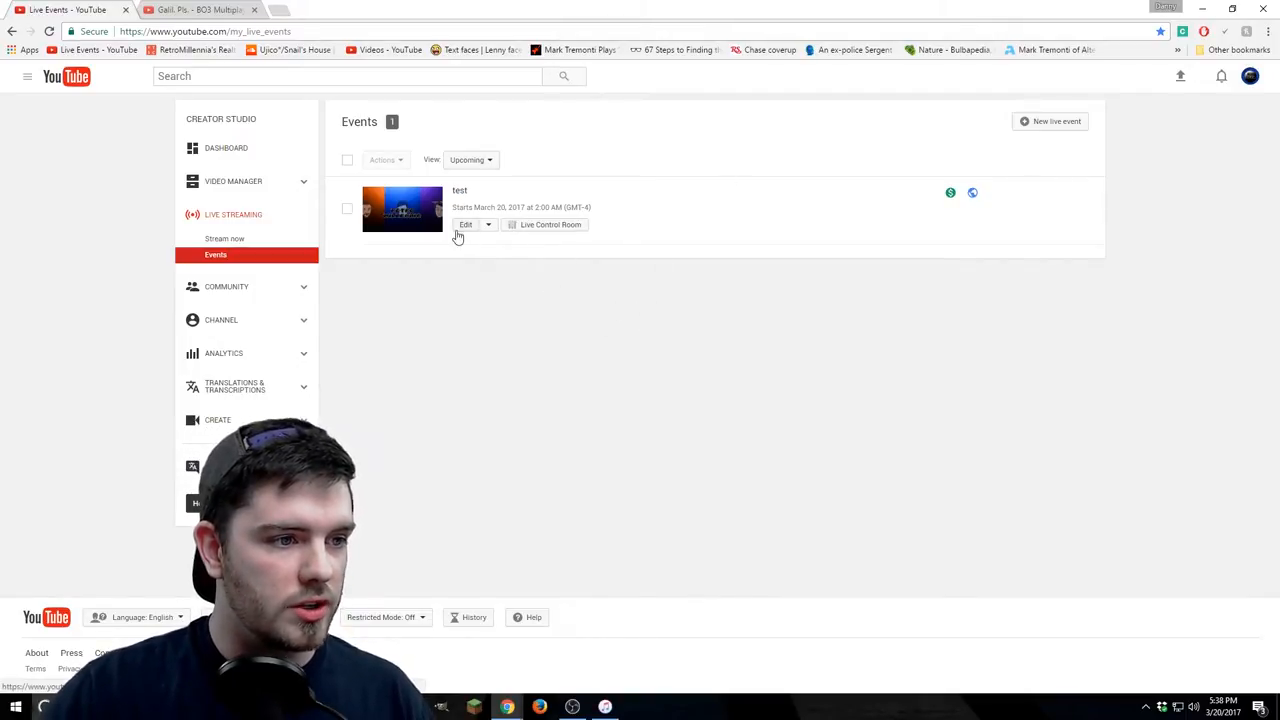
{"action": "left_click", "coordinate": [464, 224]}
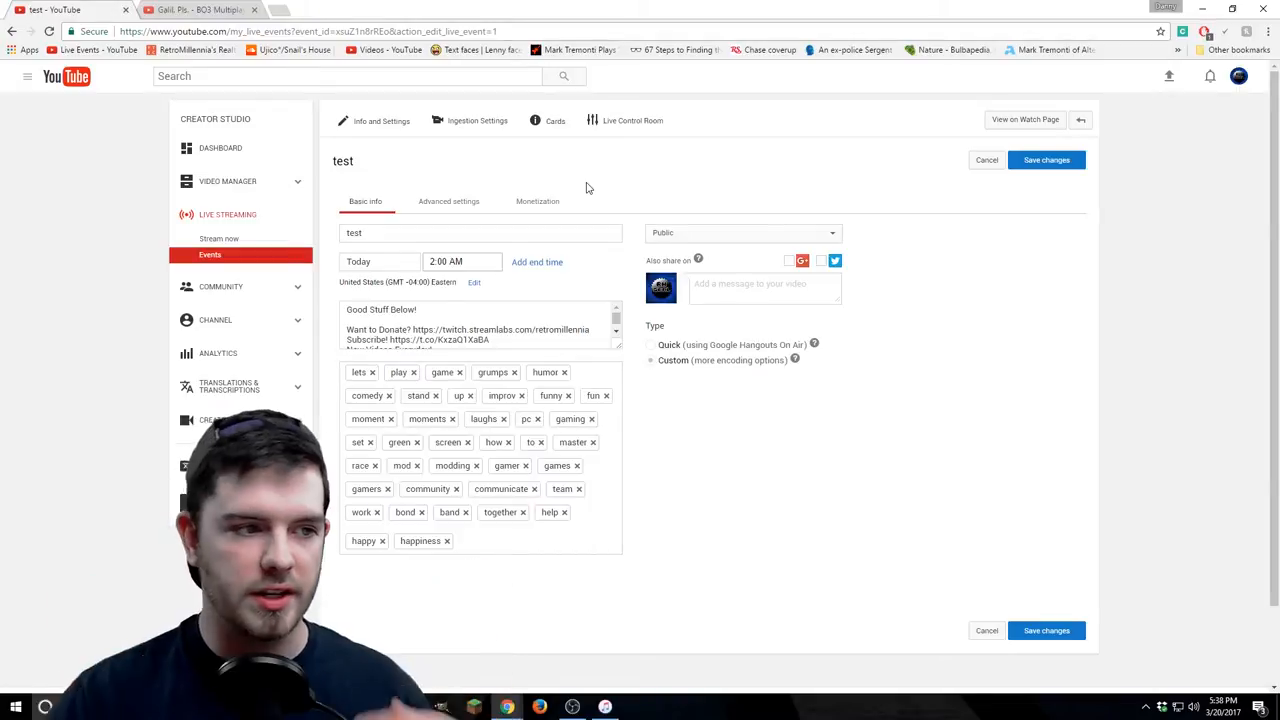
Enter 'asdfas' in advanced settings, save (start-time error), then head to Ingestion Settings.
{"action": "left_click", "coordinate": [480, 232]}
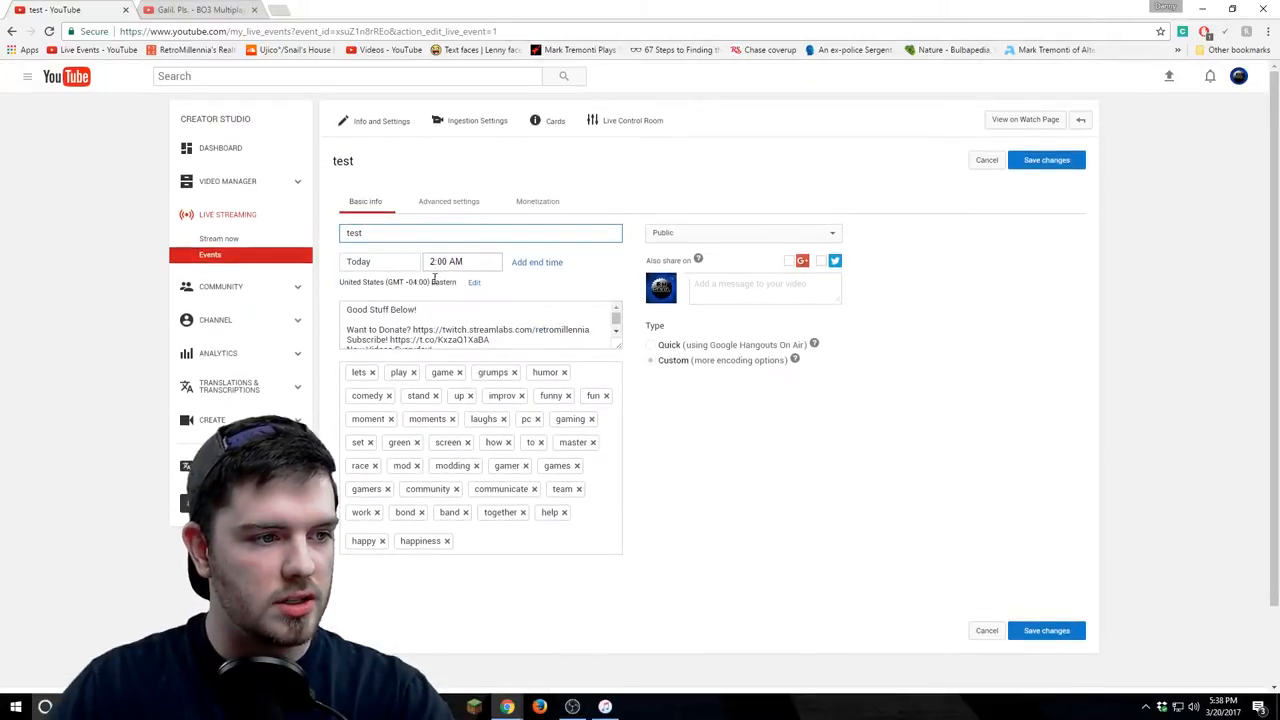
{"action": "left_click", "coordinate": [448, 200]}
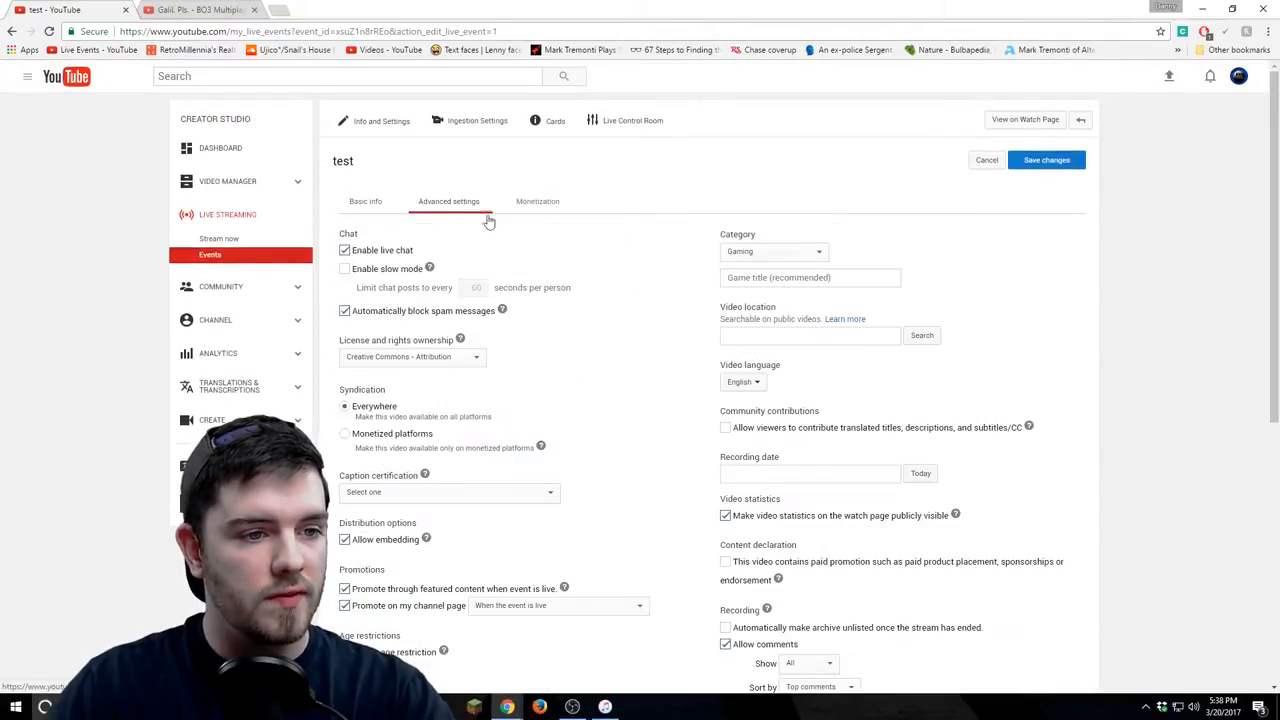
{"action": "type", "text": "asdfas"}
{"action": "left_click", "coordinate": [810, 276]}
{"action": "type", "text": "black"}
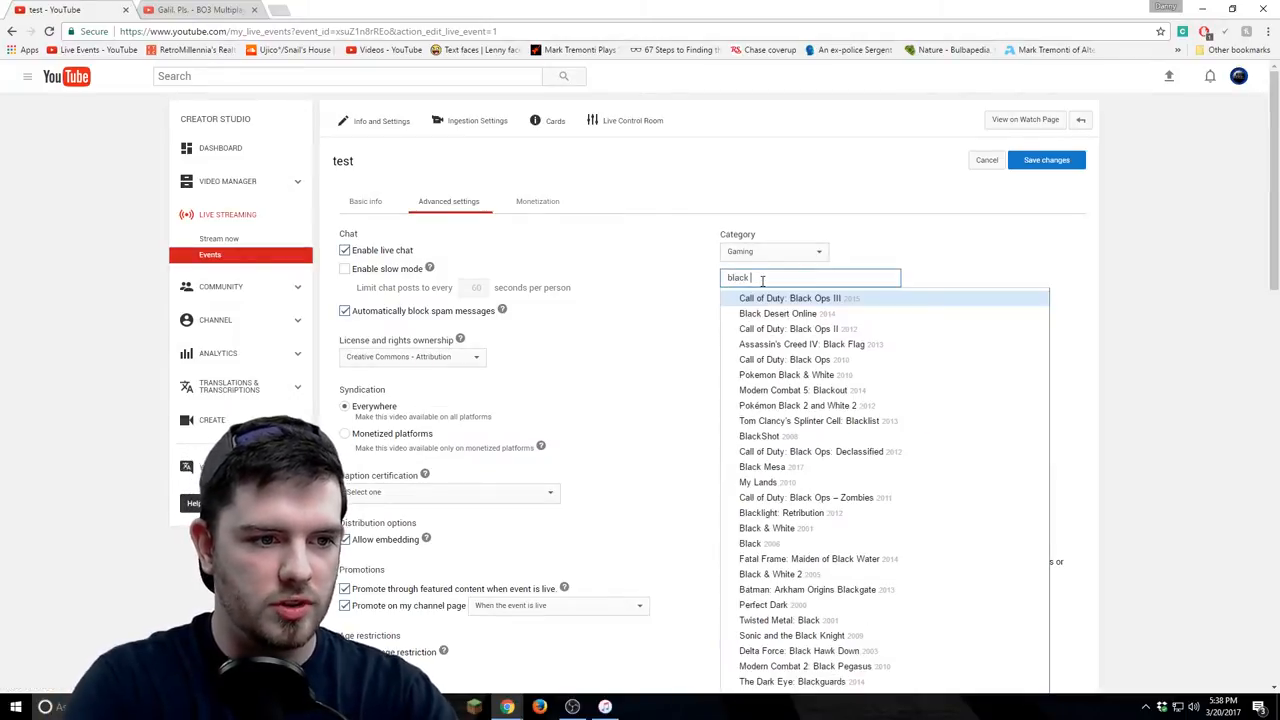
{"action": "scroll", "scroll_direction": "down", "scroll_amount": 3}
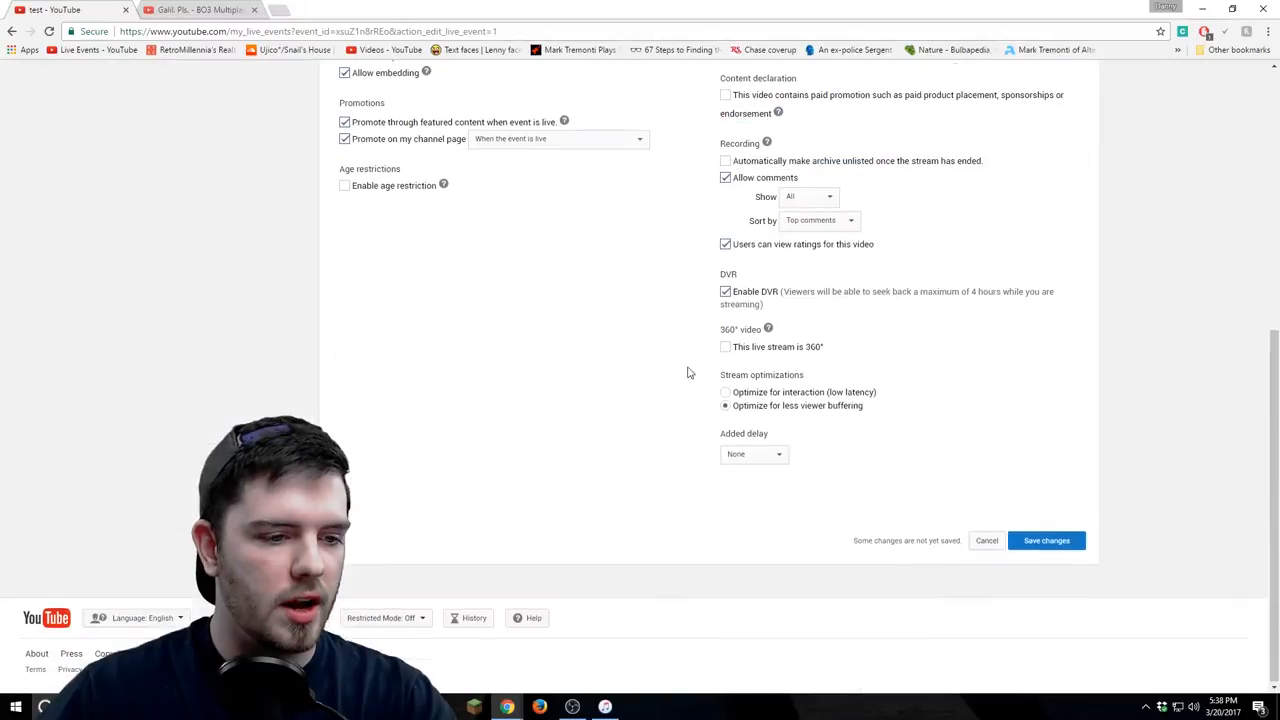
{"action": "scroll", "scroll_direction": "up", "scroll_amount": 3}
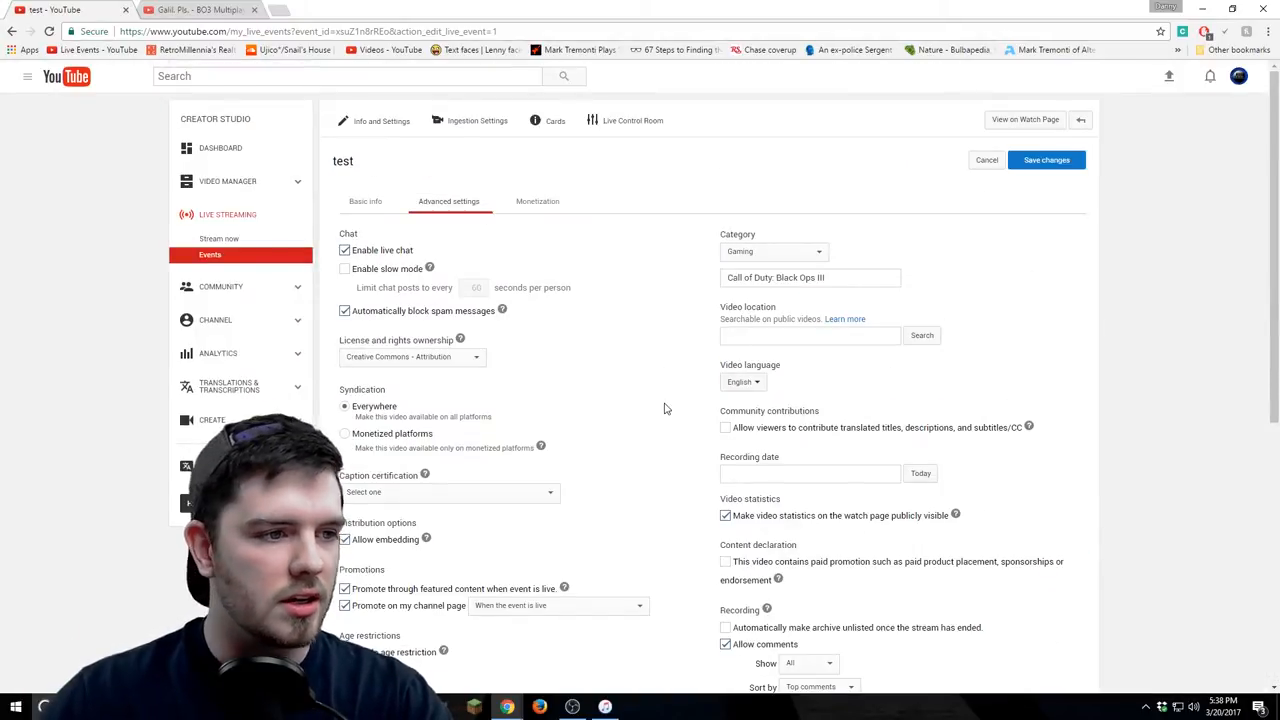
{"action": "mouse_move", "coordinate": [1046, 160]}
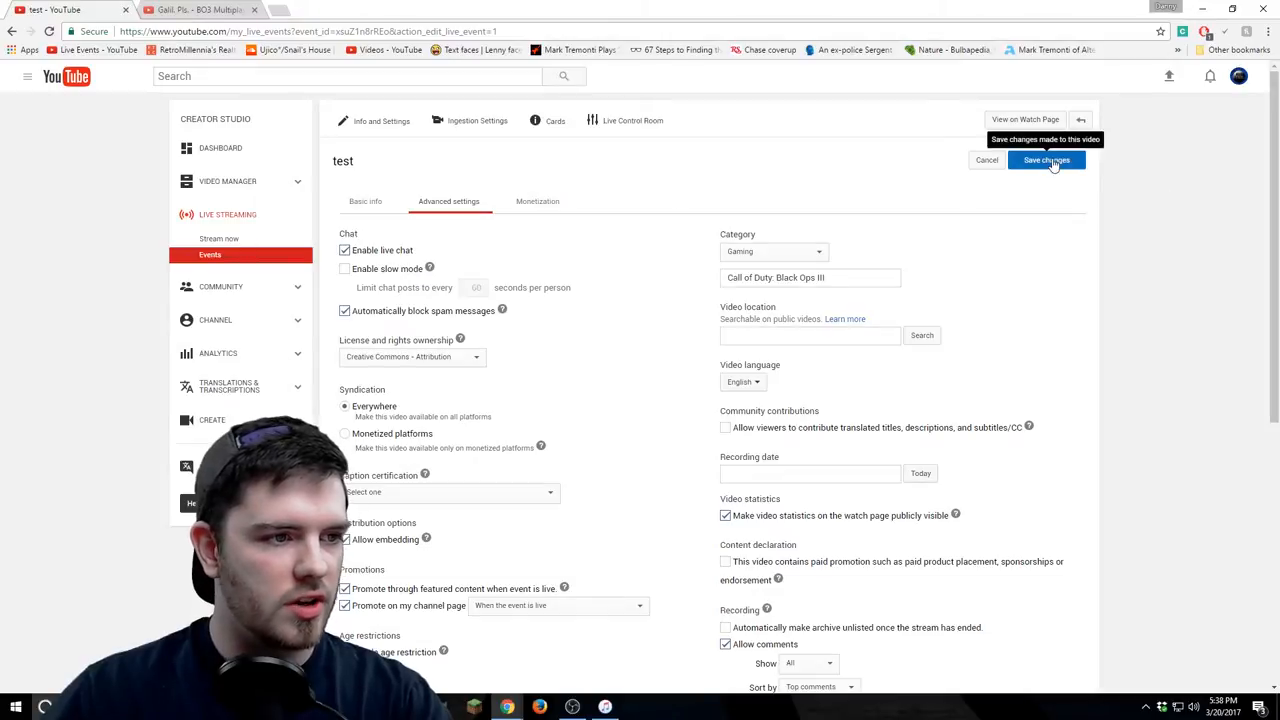
{"action": "left_click", "coordinate": [1046, 160]}
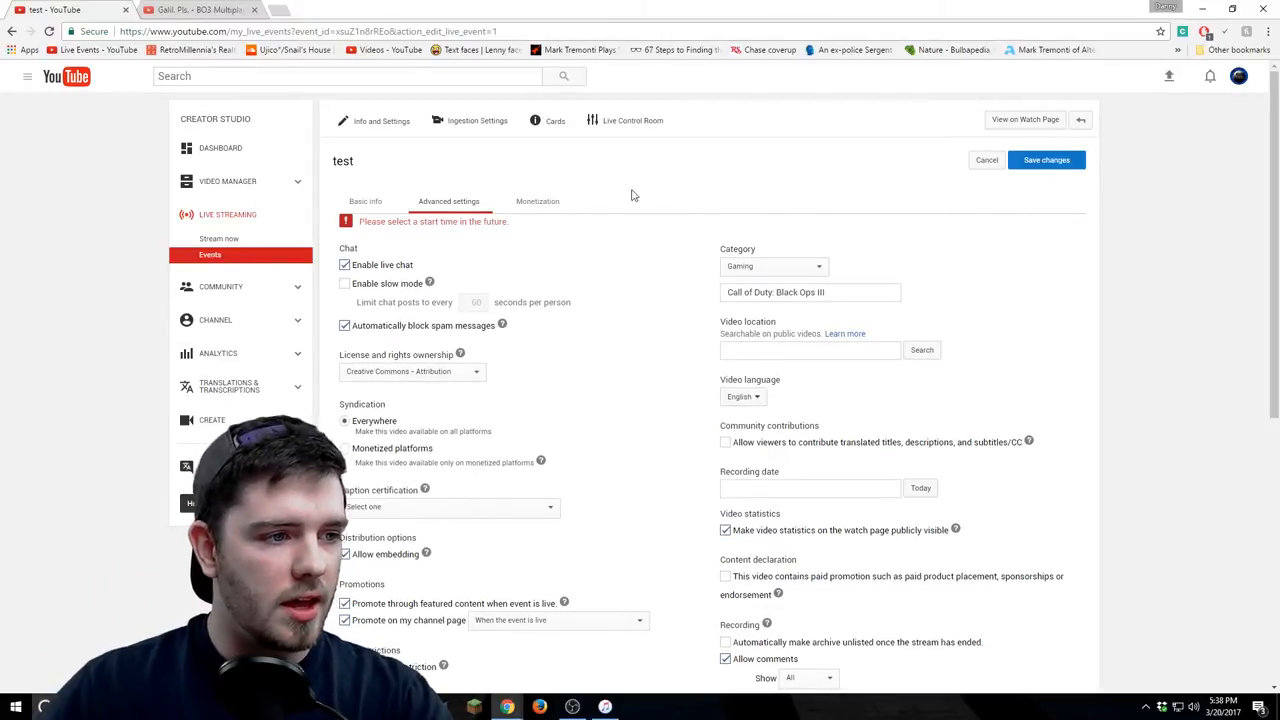
{"action": "left_click", "coordinate": [468, 120]}
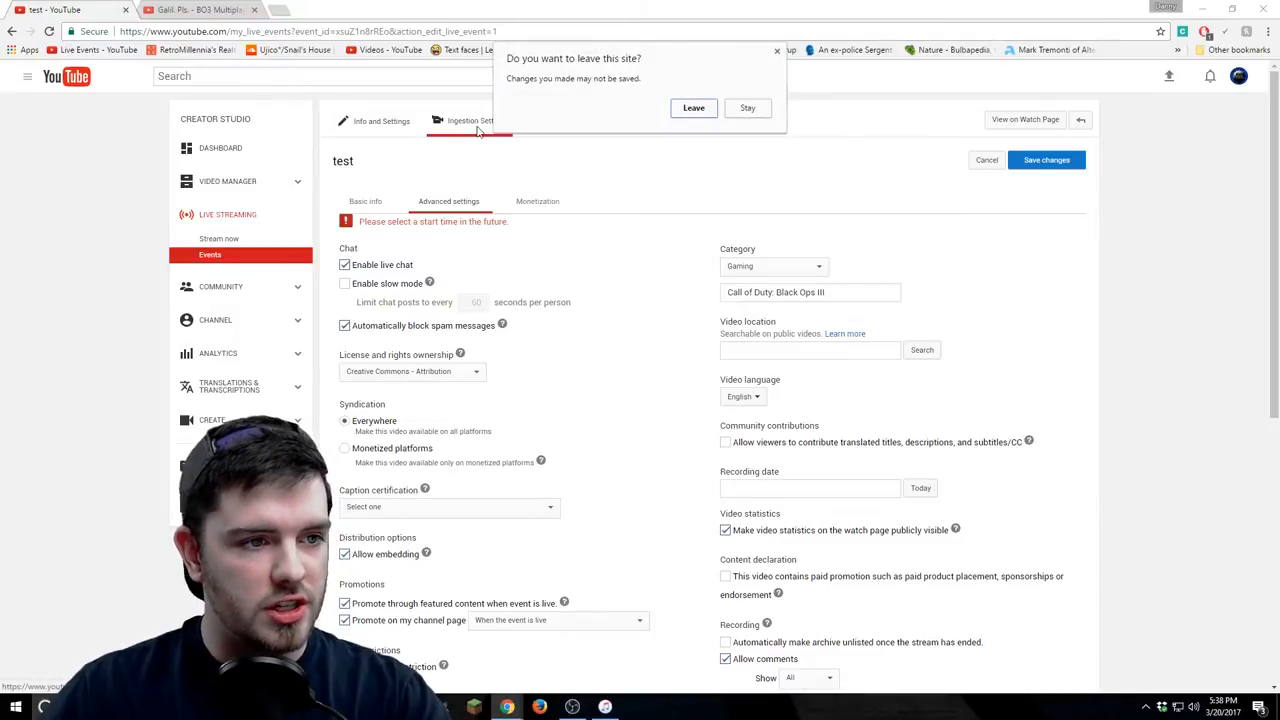
Leave the page, upload a main-camera thumbnail, set 3000–6000 Kbps (1080p) and enable 60fps.
{"action": "left_click", "coordinate": [692, 108]}
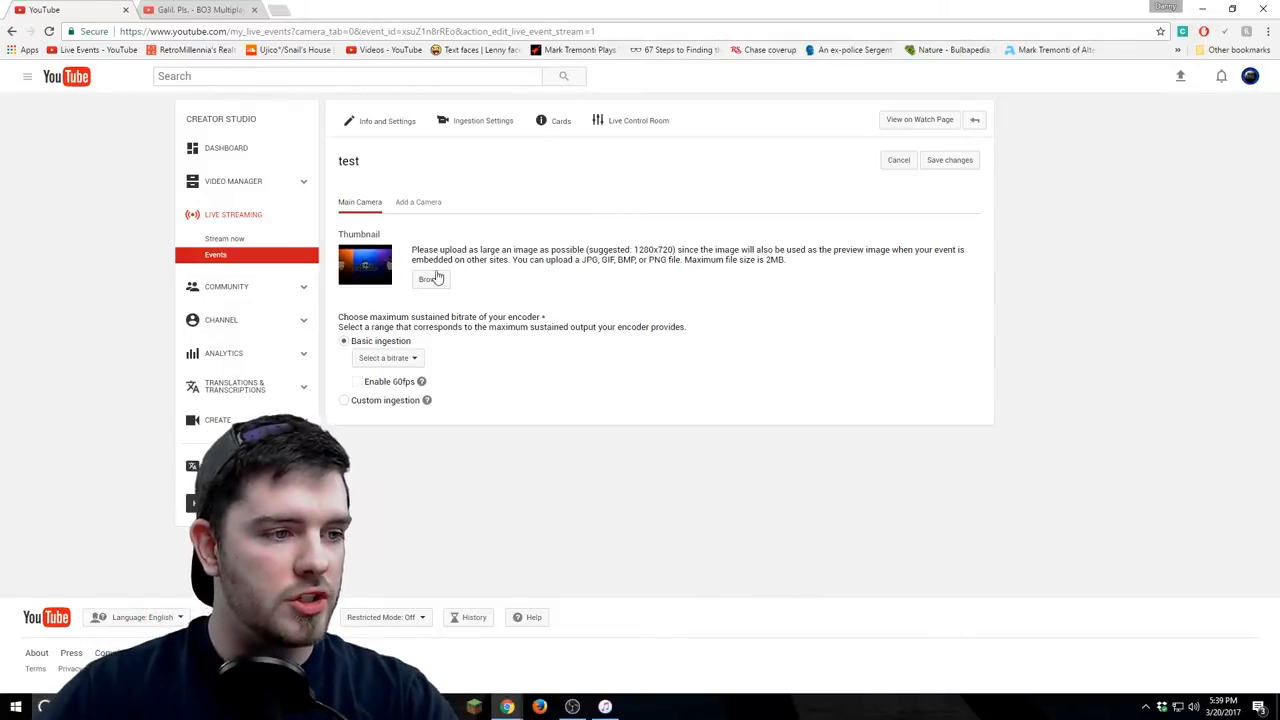
{"action": "left_click", "coordinate": [432, 278]}
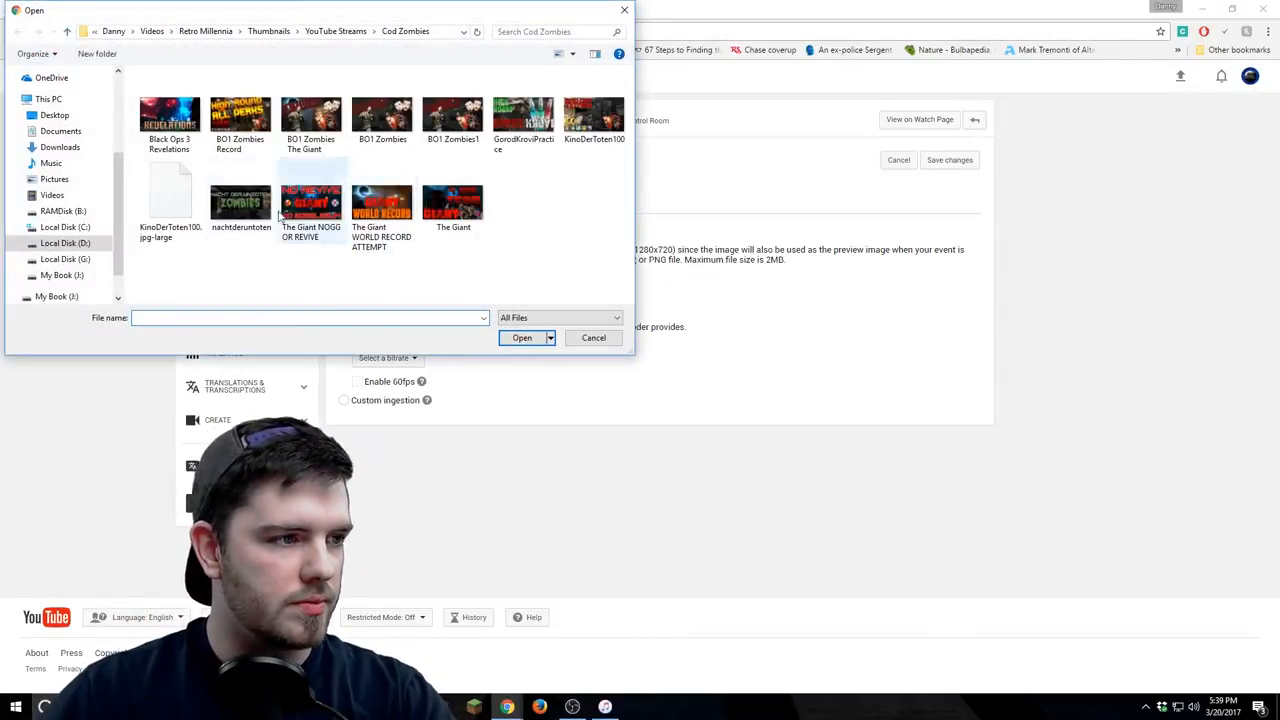
{"action": "left_click", "coordinate": [520, 336]}
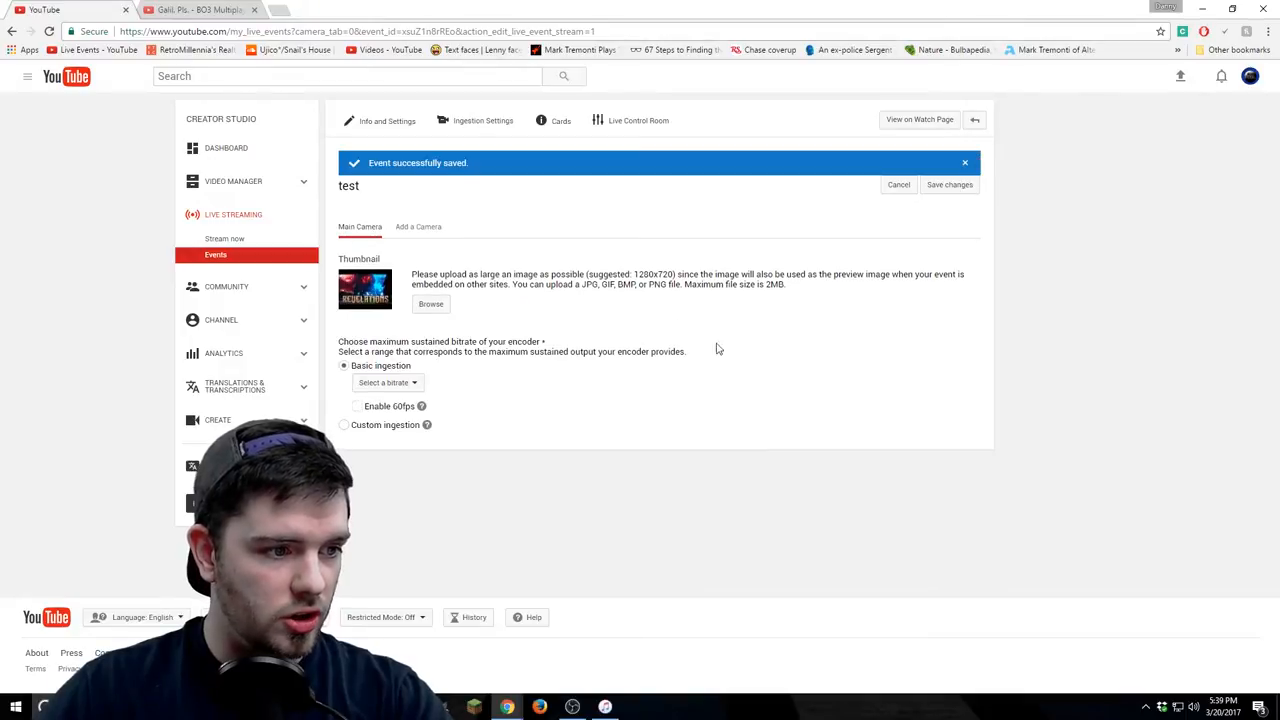
{"action": "left_click", "coordinate": [388, 382]}
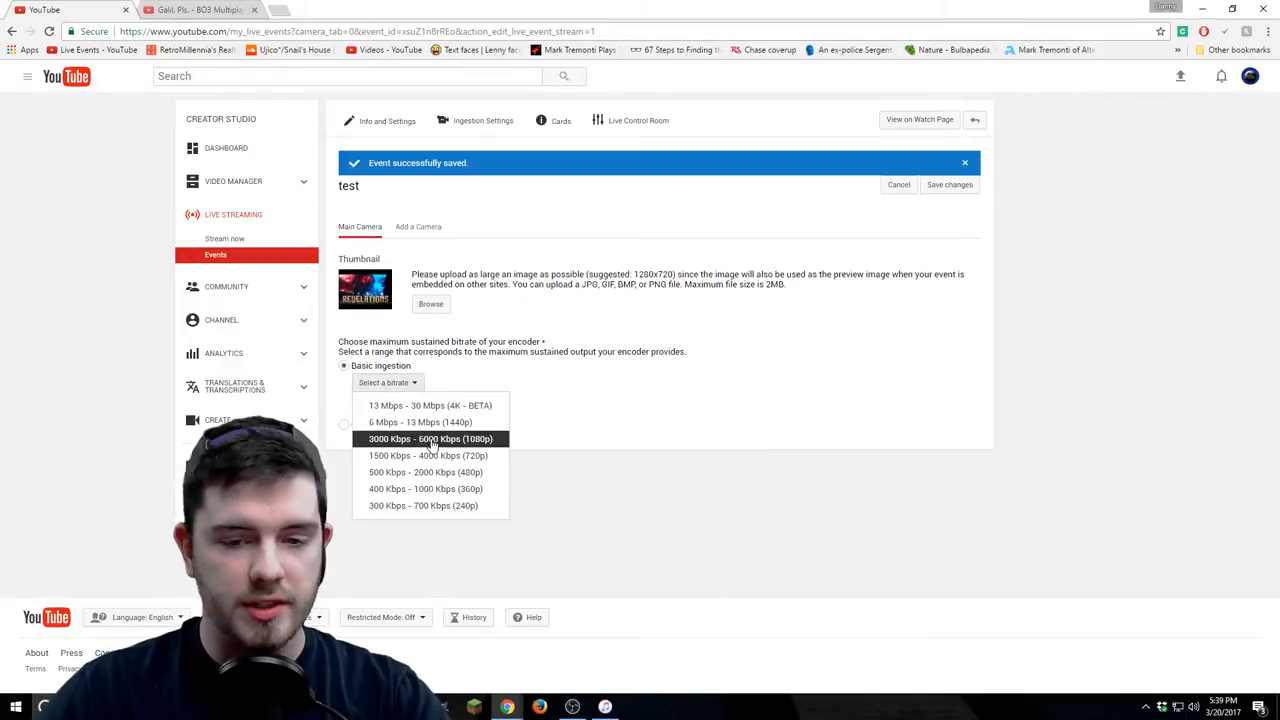
{"action": "left_click", "coordinate": [430, 440]}
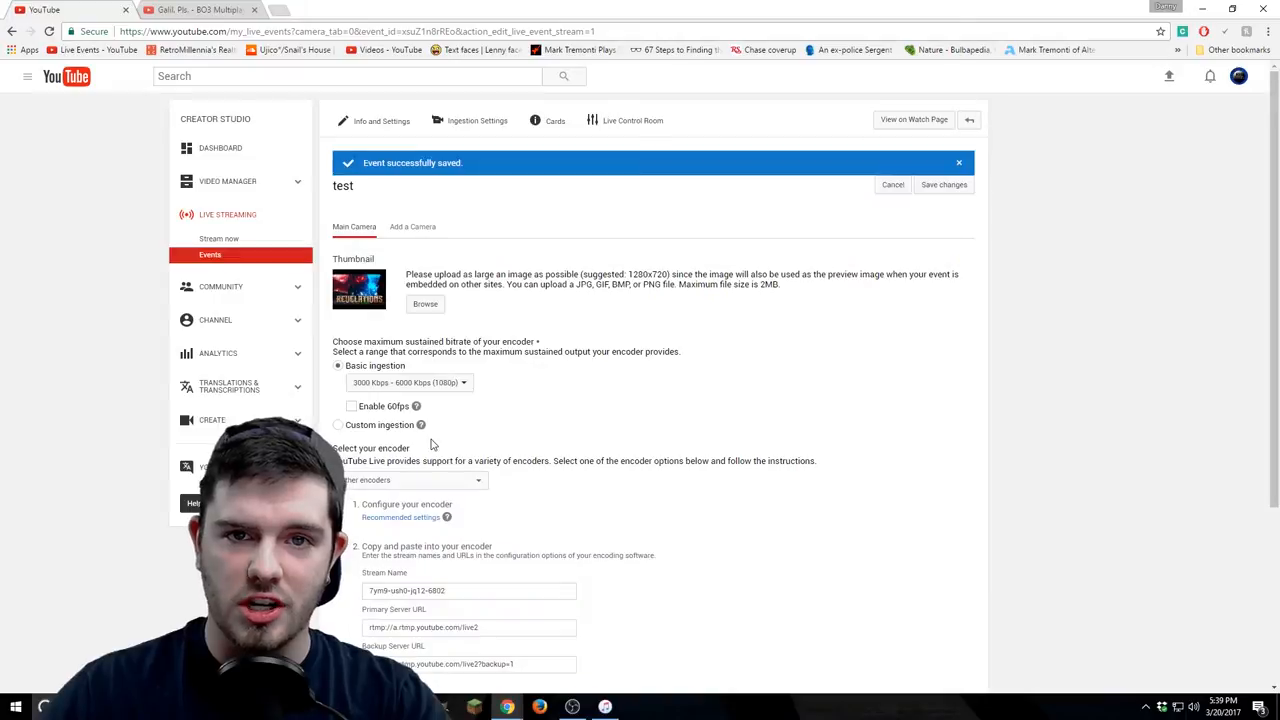
{"action": "mouse_move", "coordinate": [458, 454]}
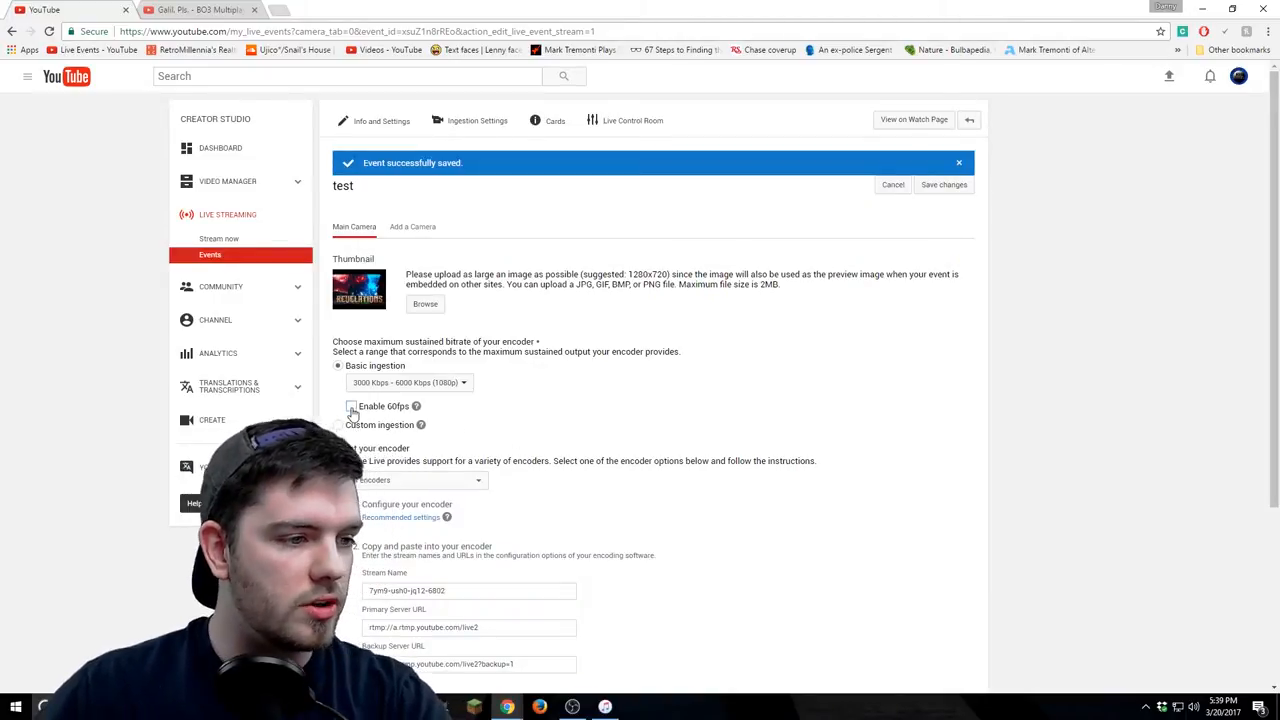
{"action": "left_click", "coordinate": [350, 406]}
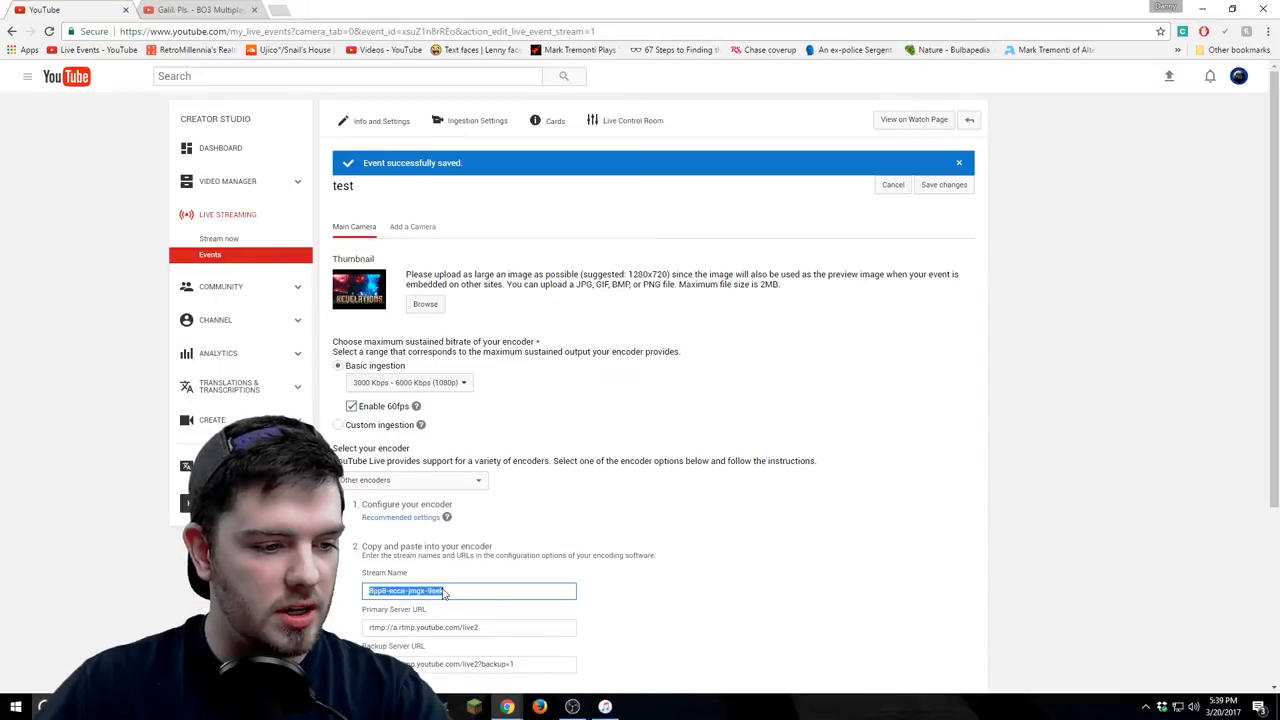
{"action": "mouse_move", "coordinate": [572, 708]}
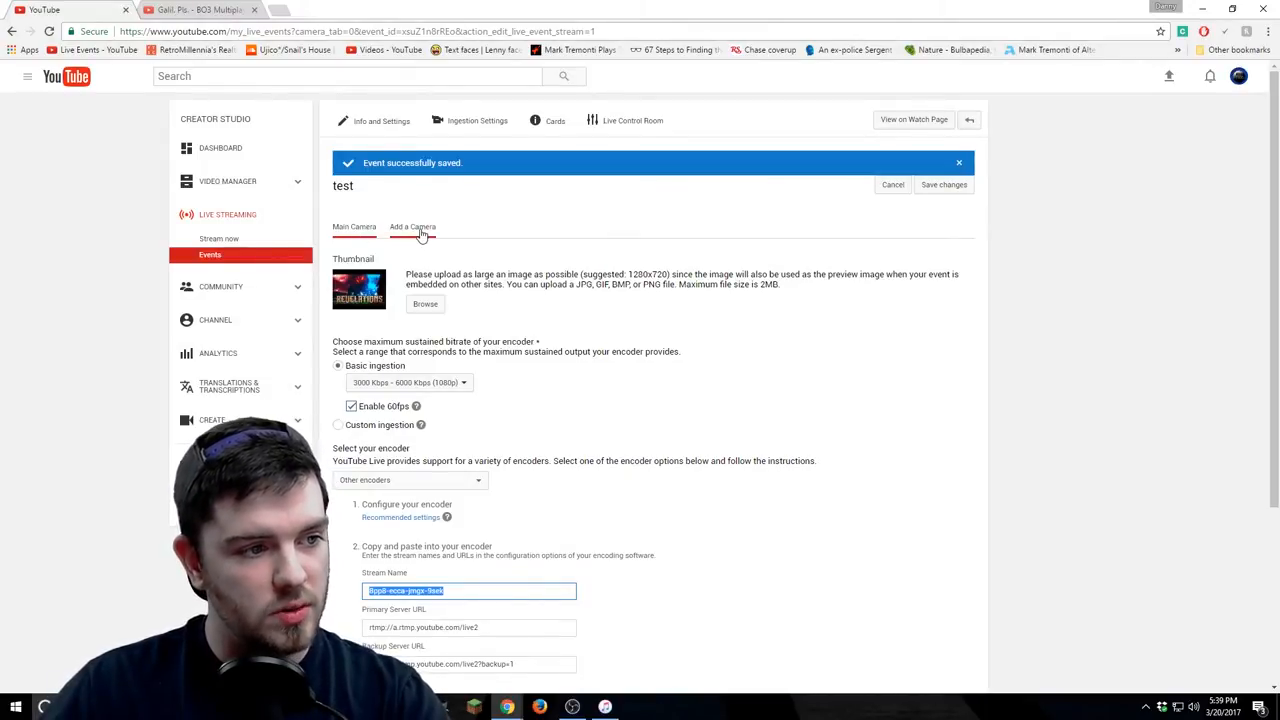
Add a second camera named 'K' and give it the 3000–6000 Kbps (1080p) bitrate.
{"action": "left_click", "coordinate": [412, 228]}
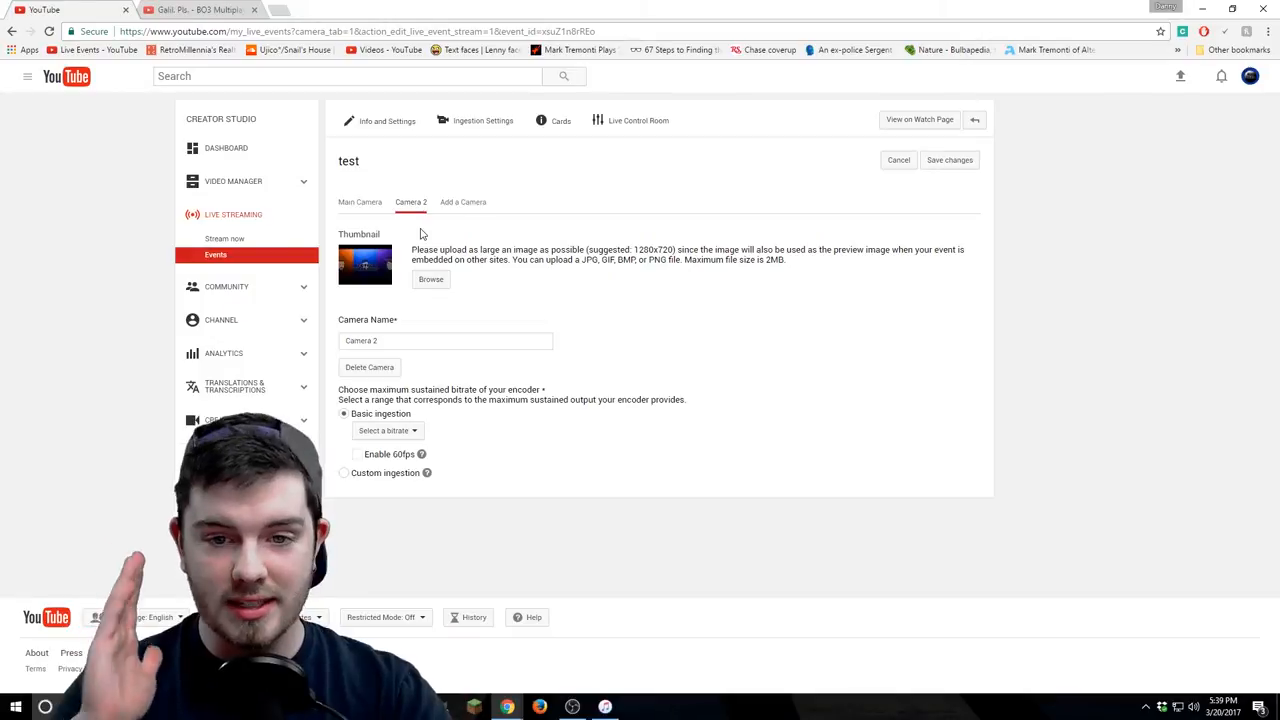
{"action": "mouse_move", "coordinate": [364, 276]}
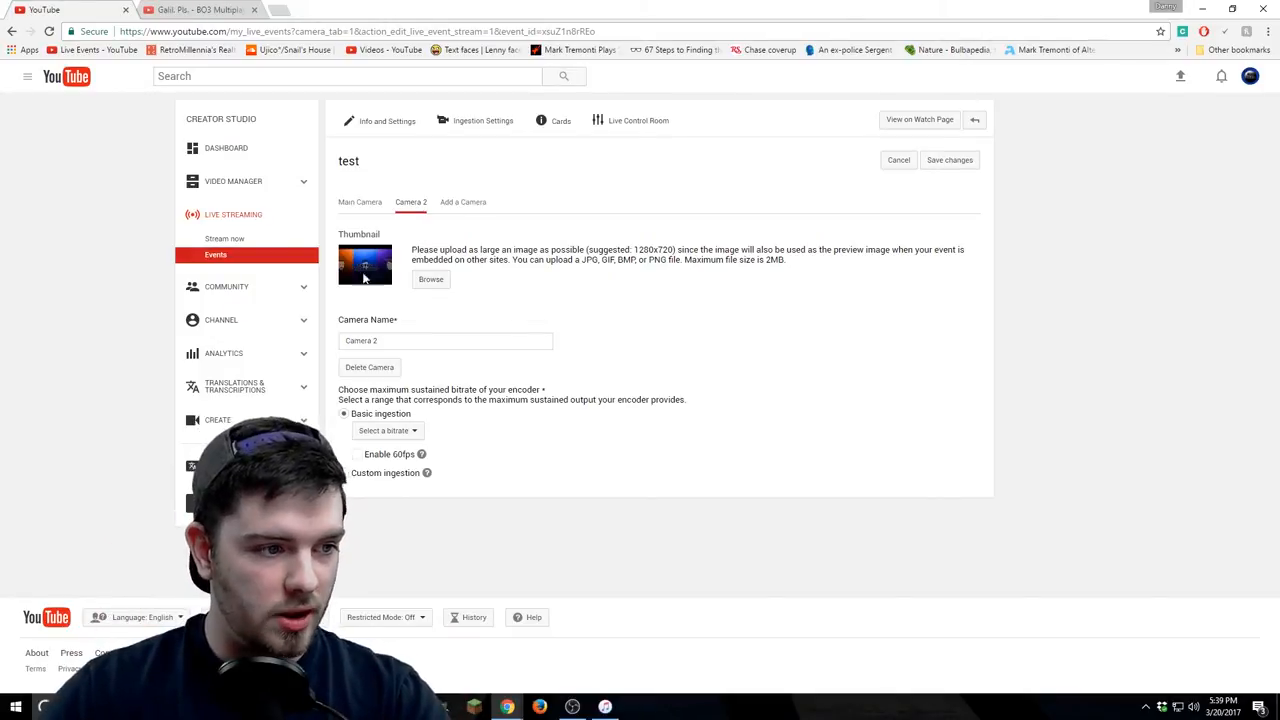
{"action": "type", "text": "KryptonicKen"}
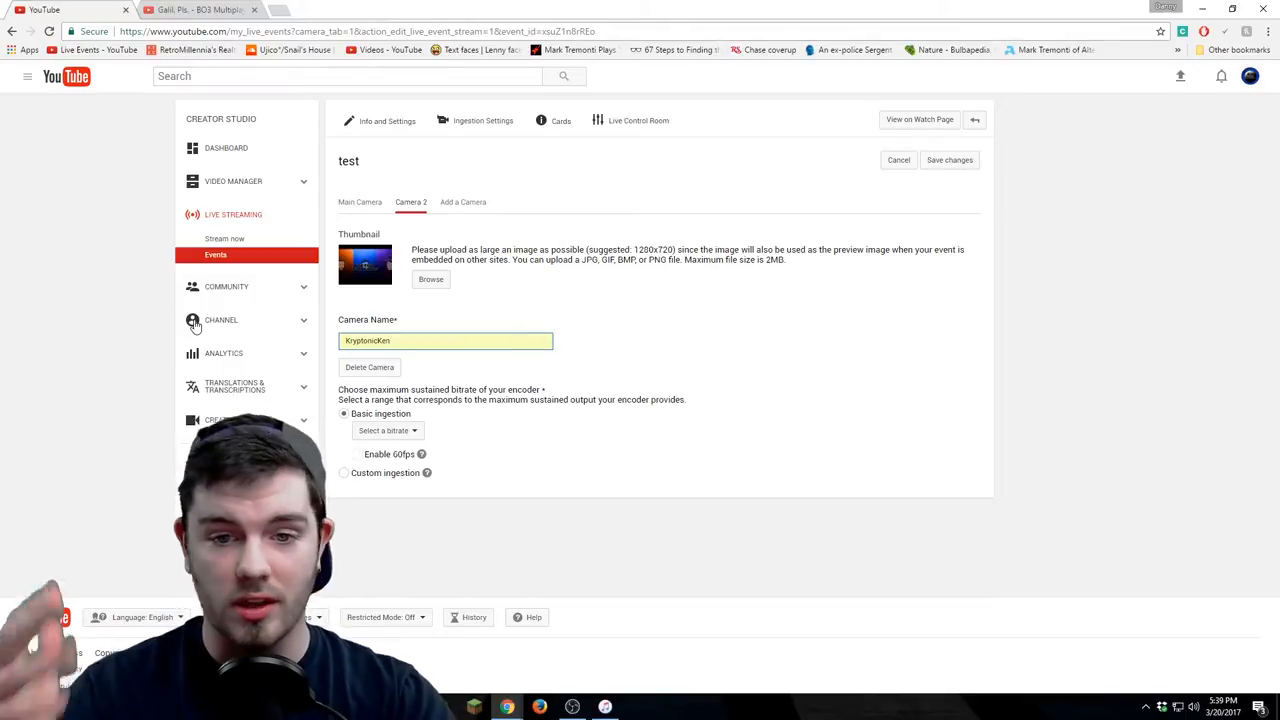
{"action": "mouse_move", "coordinate": [418, 432]}
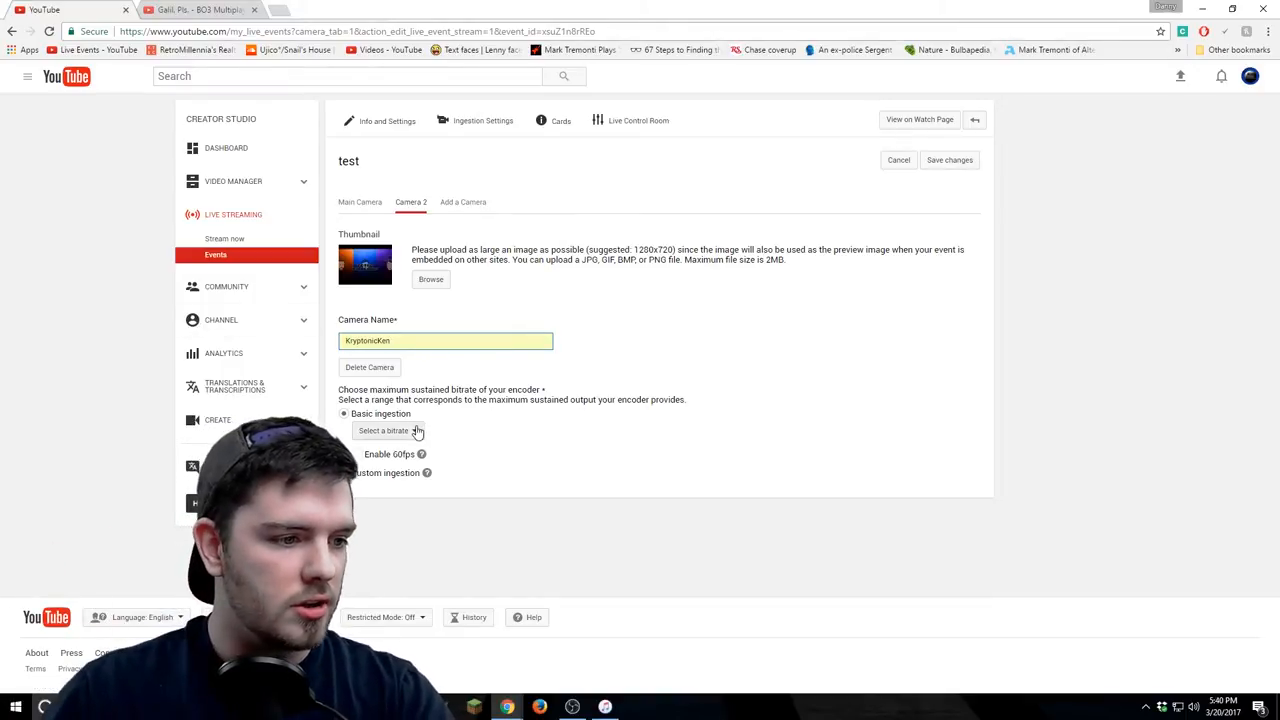
{"action": "left_click", "coordinate": [948, 160]}
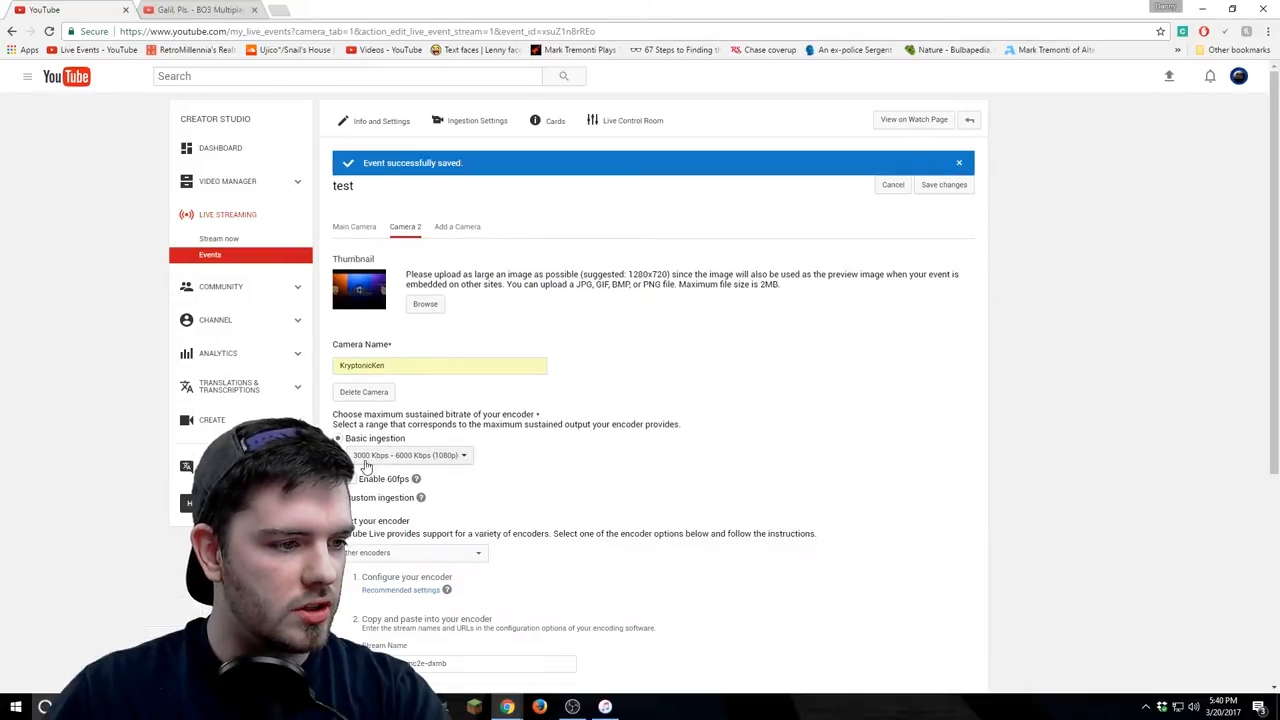